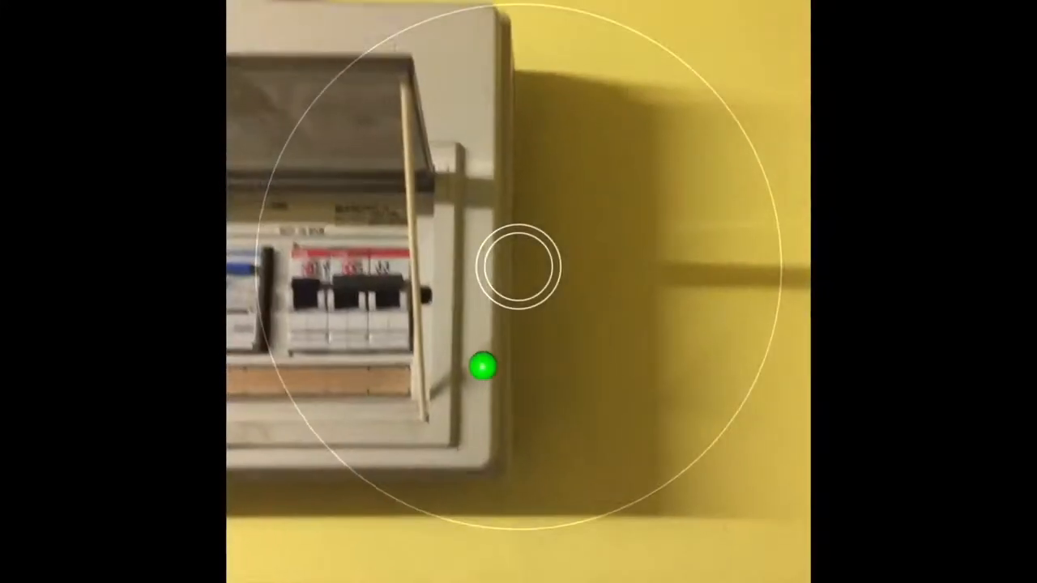
# Load the scanned distribution board scan as a 3D model in the viewer.
pyautogui.click(483, 369)
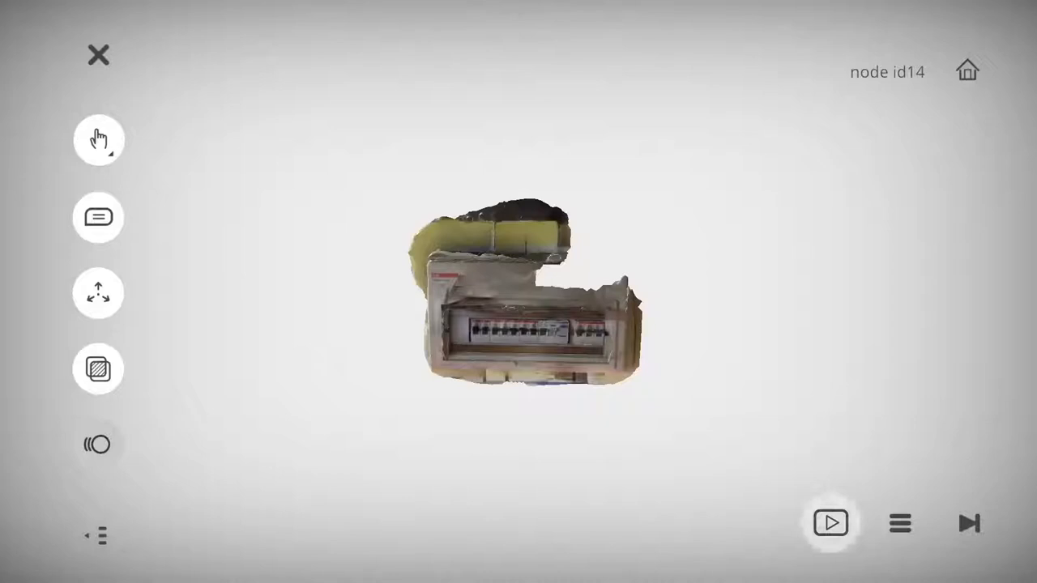
# Show the labelled part annotations, zoom in on the switches, then bring up the Power Trip lesson list.
pyautogui.click(97, 217)
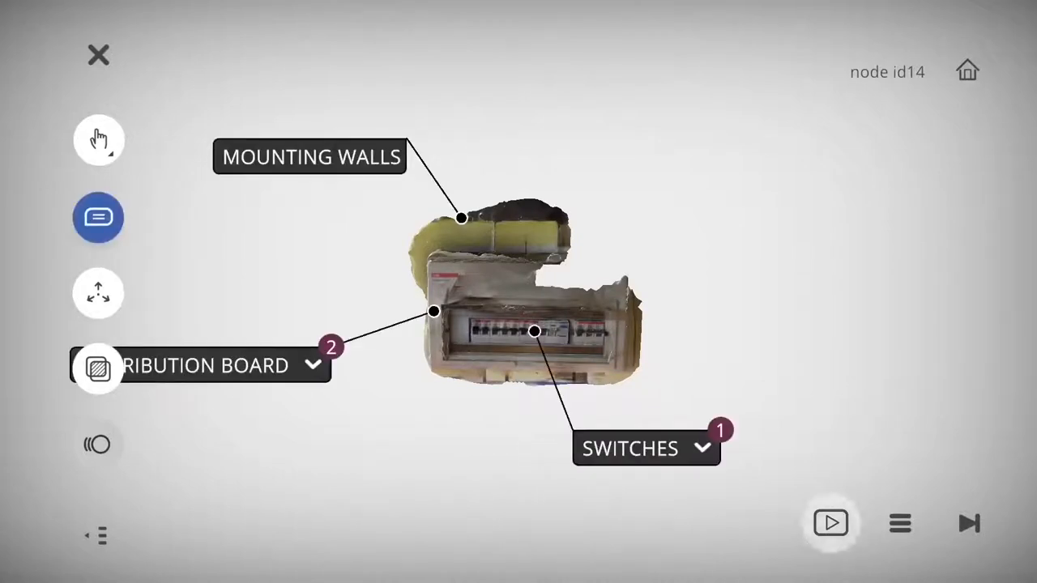
pyautogui.click(97, 218)
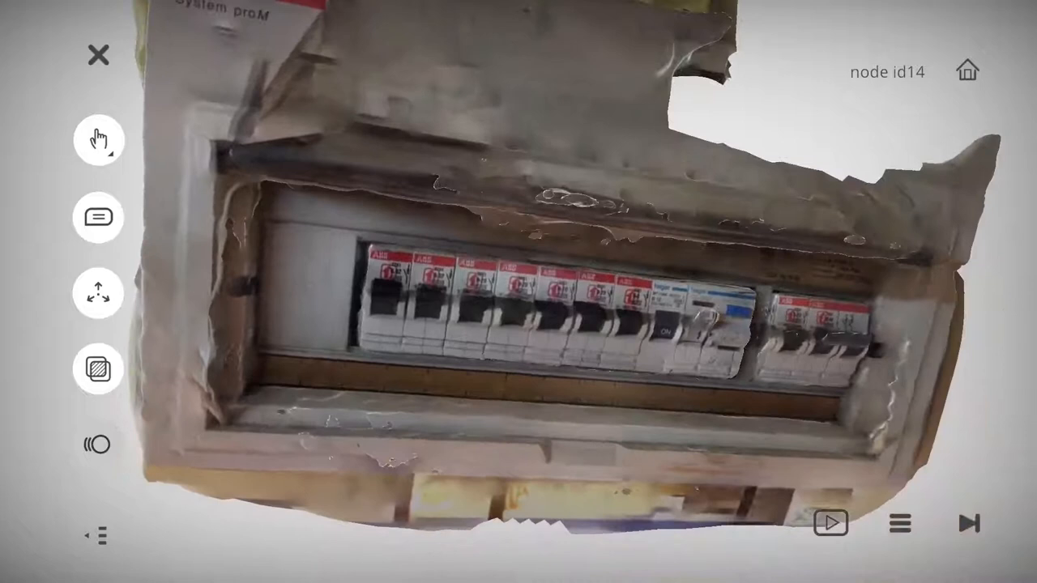
pyautogui.click(900, 522)
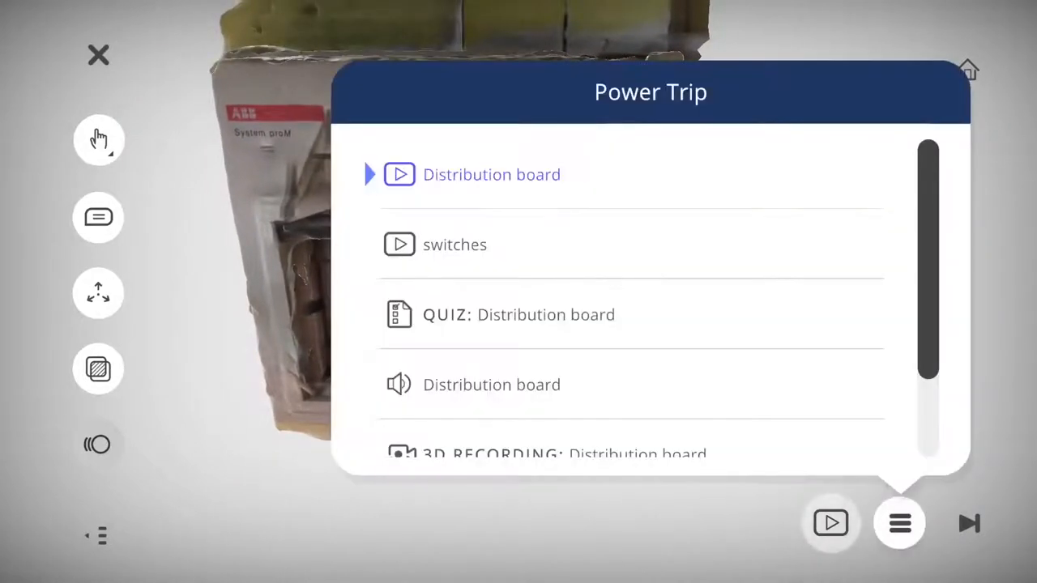
# Play the Distribution board audio lesson and advance to the 'Why Power Trip happens' quiz item.
pyautogui.scroll(-3)
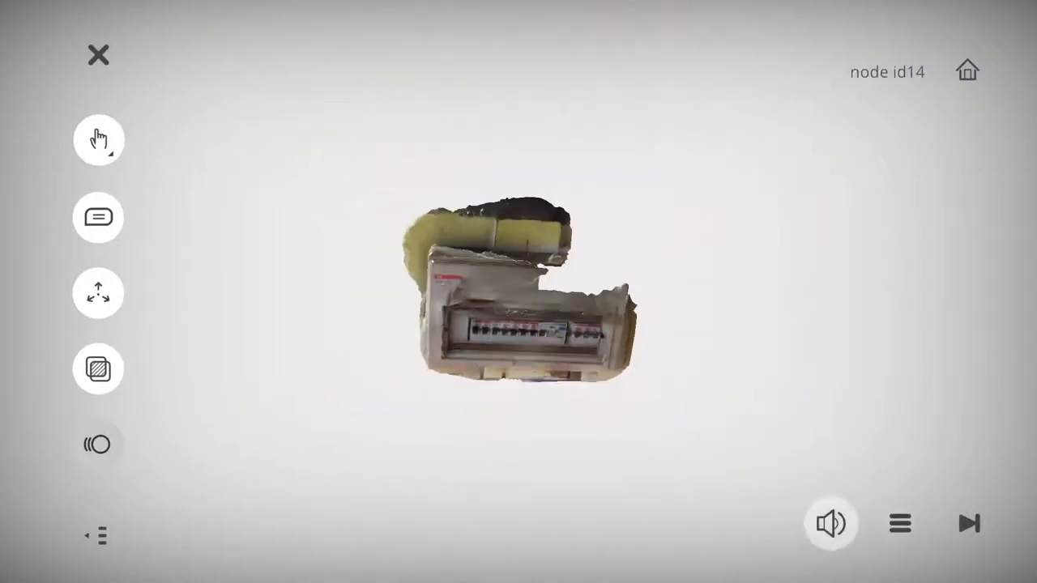
pyautogui.click(830, 524)
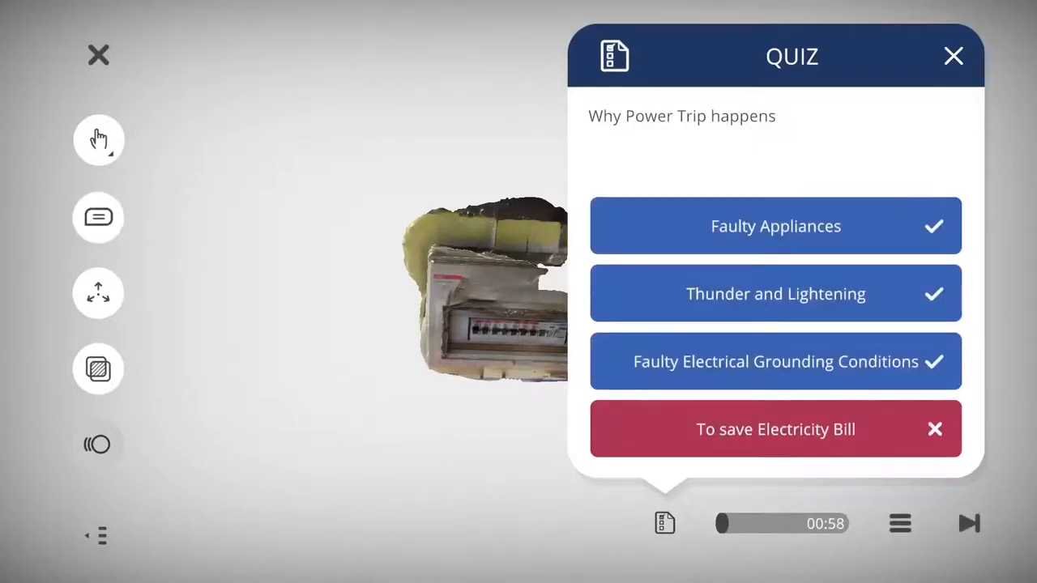
# Dismiss the quiz, place the labelled board on the real wall in AR, and reopen the Power Trip list.
pyautogui.click(953, 55)
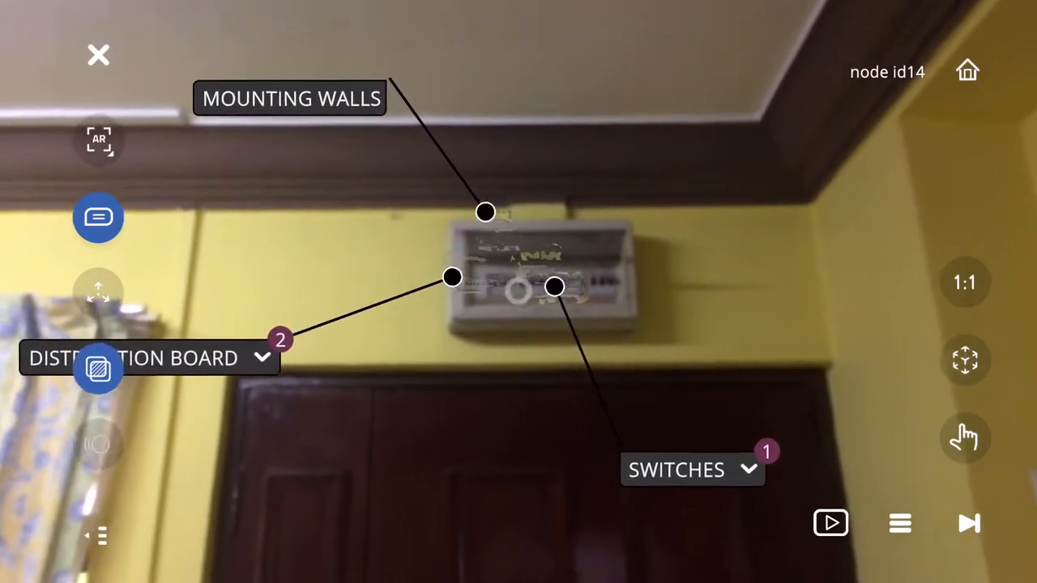
pyautogui.click(830, 522)
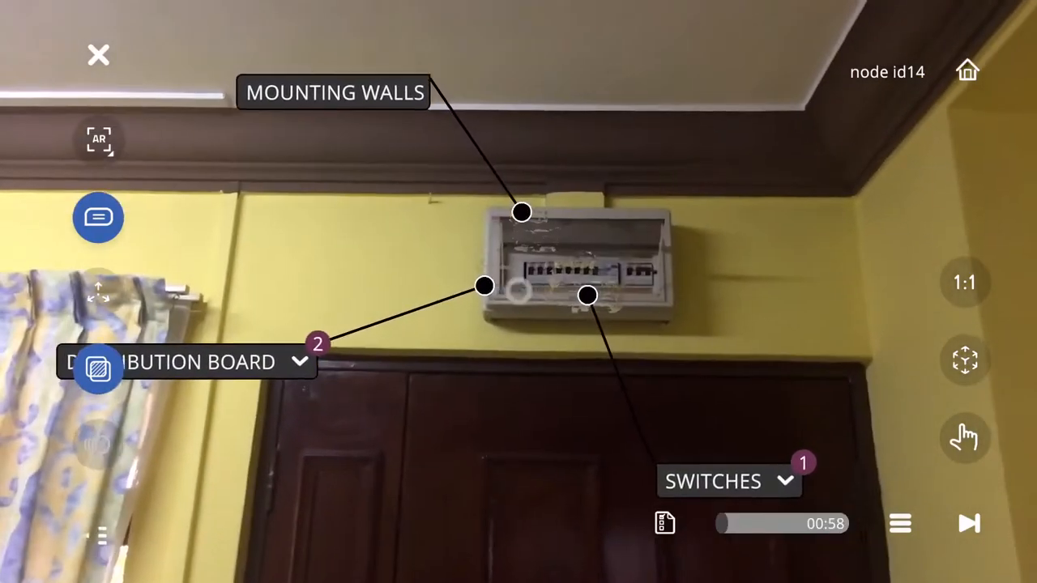
pyautogui.click(900, 522)
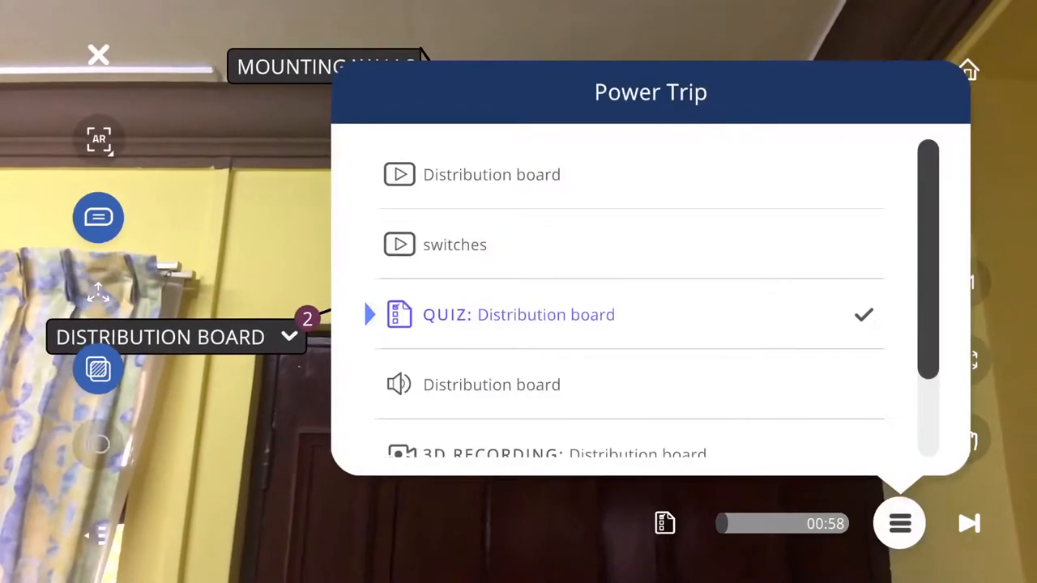